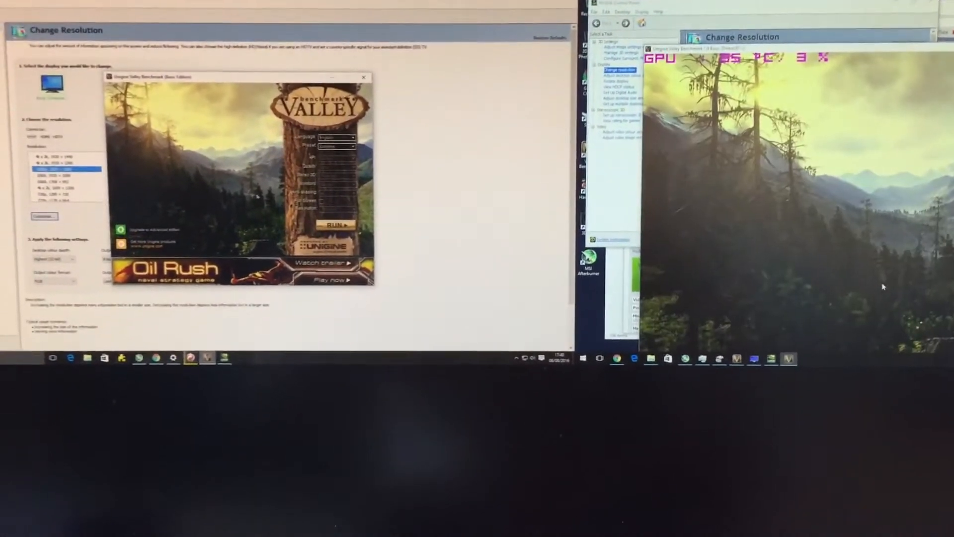
Launch the Valley benchmark from the launcher's RUN button on the left PC
left_click(364, 78)
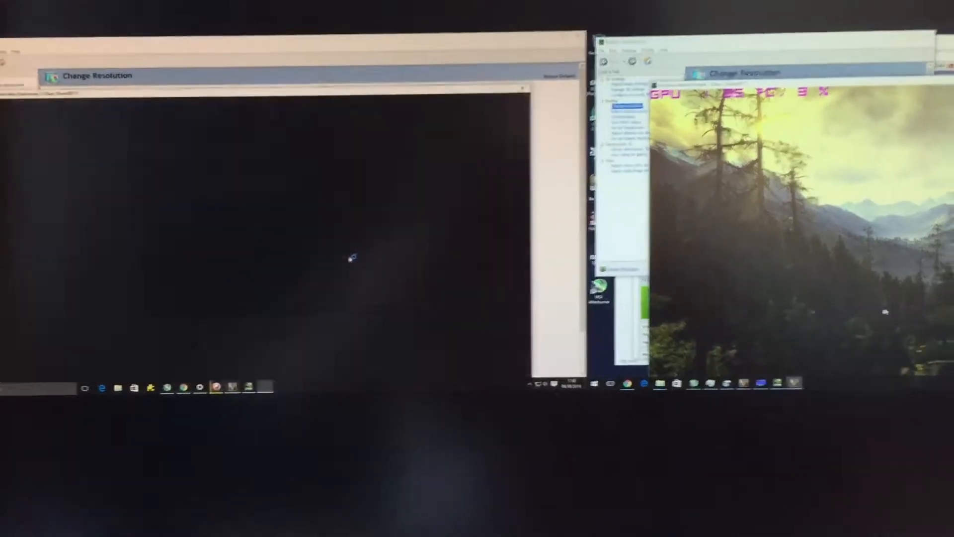